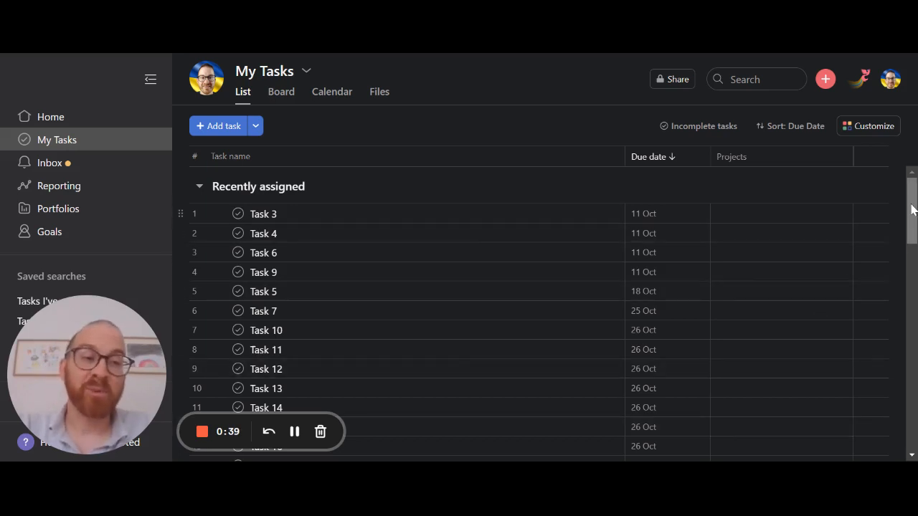
Select all 49 Recently assigned tasks from Task 8 and move them in bulk to Do later.
{"action": "scroll", "scroll_direction": "down", "scroll_amount": 3}
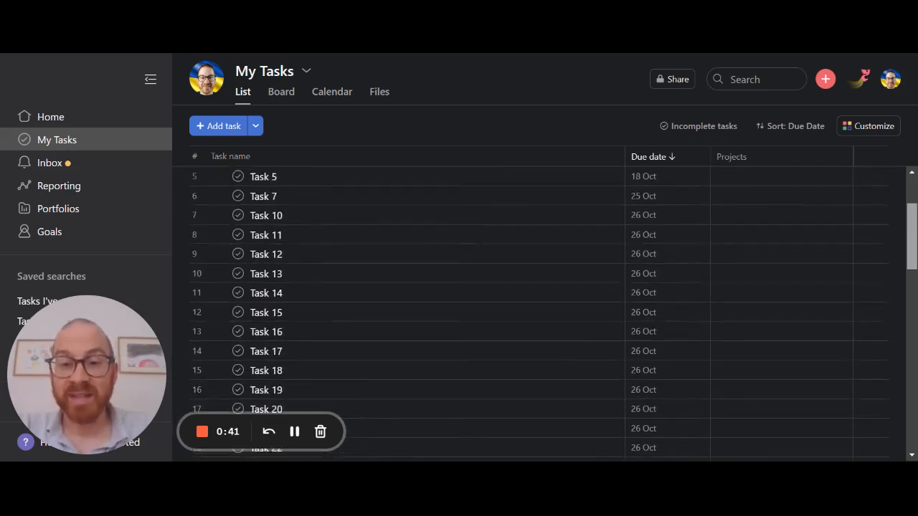
{"action": "scroll", "scroll_direction": "down", "scroll_amount": 3}
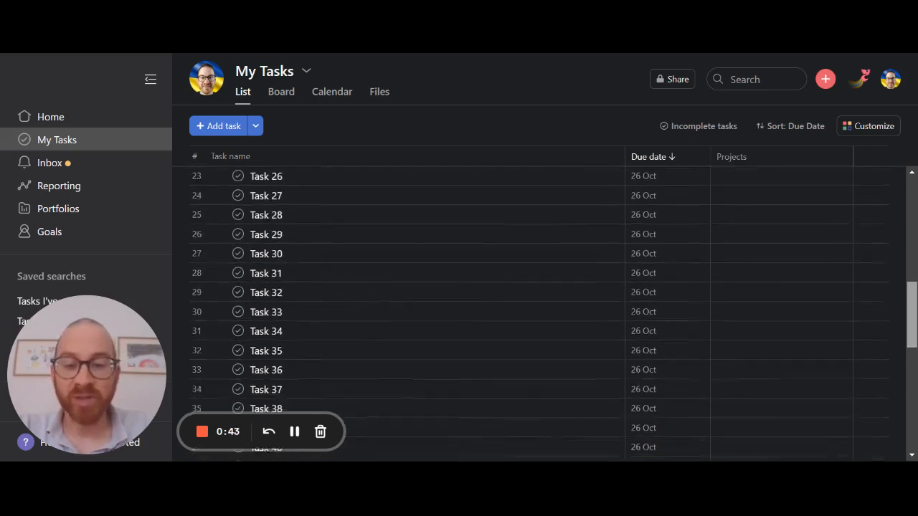
{"action": "scroll", "scroll_direction": "down", "scroll_amount": 3}
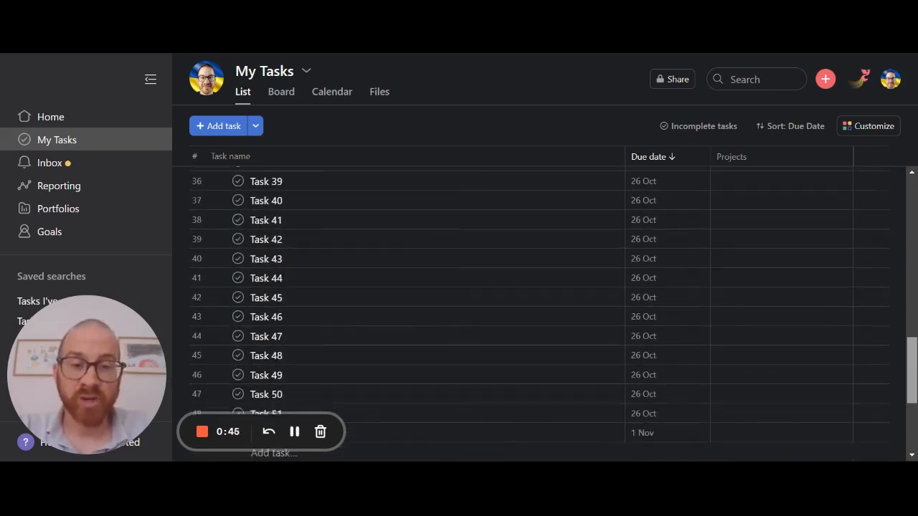
{"action": "scroll", "scroll_direction": "down", "scroll_amount": 3}
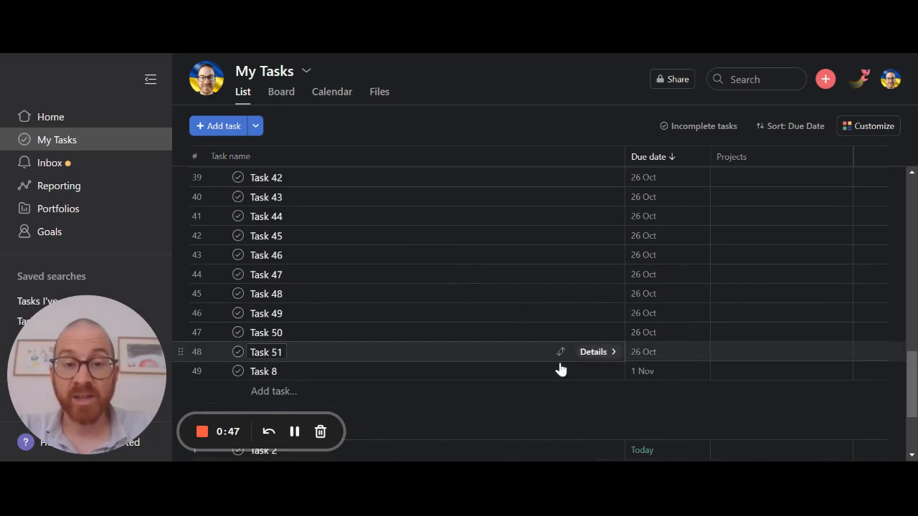
{"action": "left_click", "coordinate": [263, 370]}
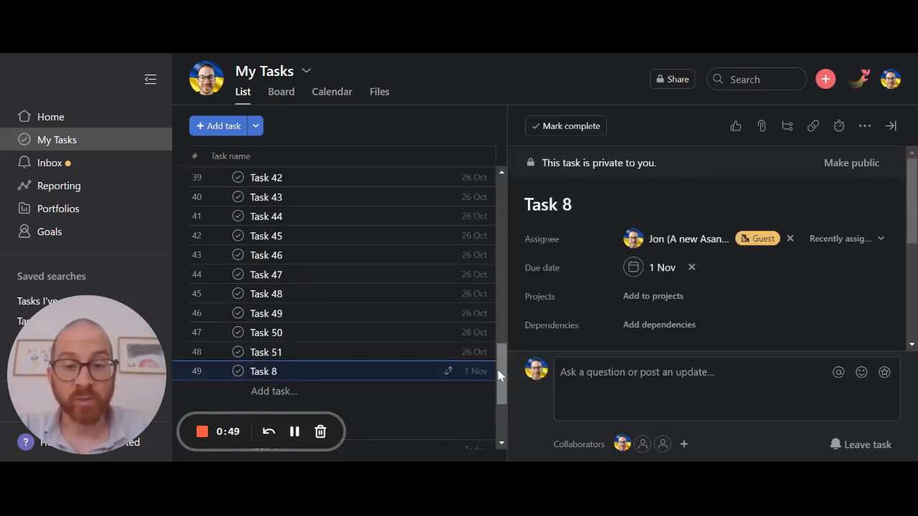
{"action": "left_click", "coordinate": [890, 126]}
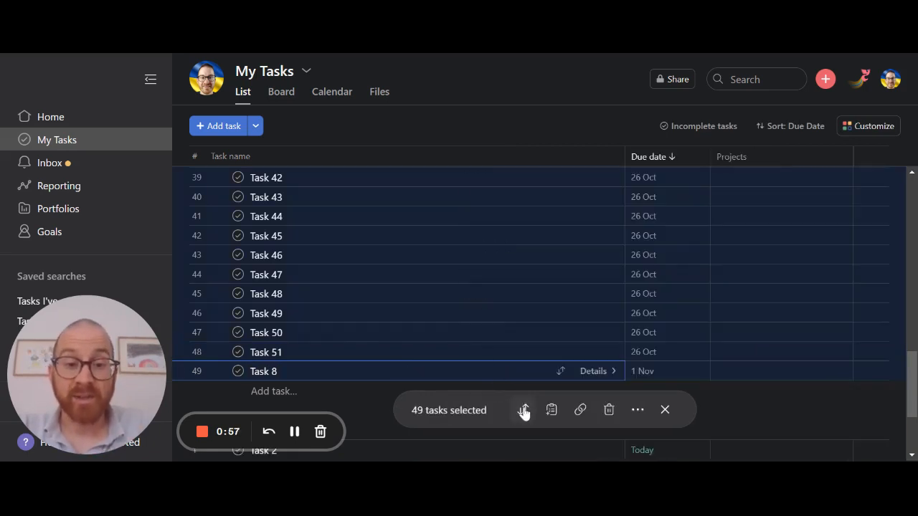
{"action": "left_click", "coordinate": [523, 409]}
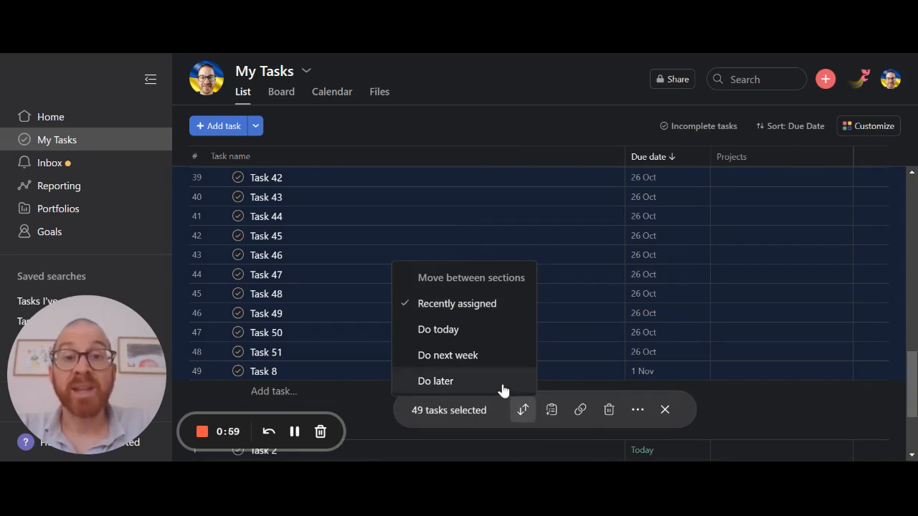
{"action": "left_click", "coordinate": [435, 381]}
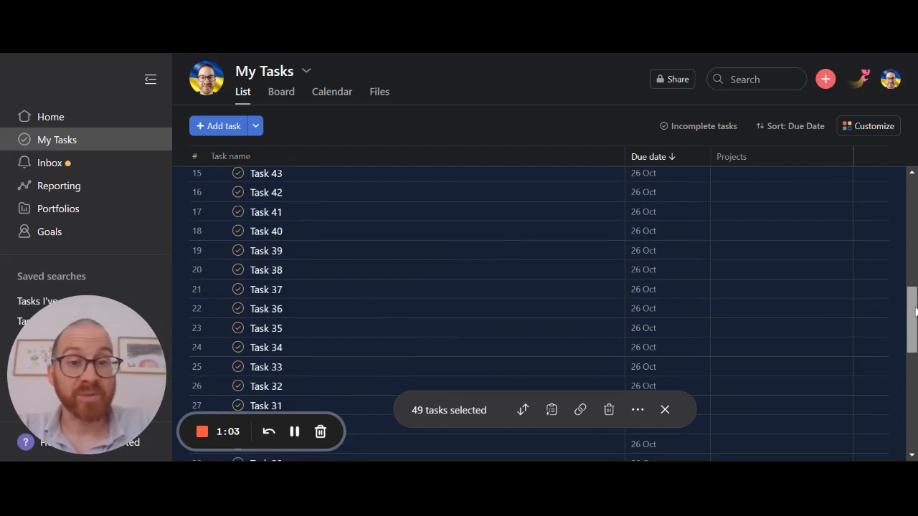
{"action": "scroll", "scroll_direction": "up", "scroll_amount": 3}
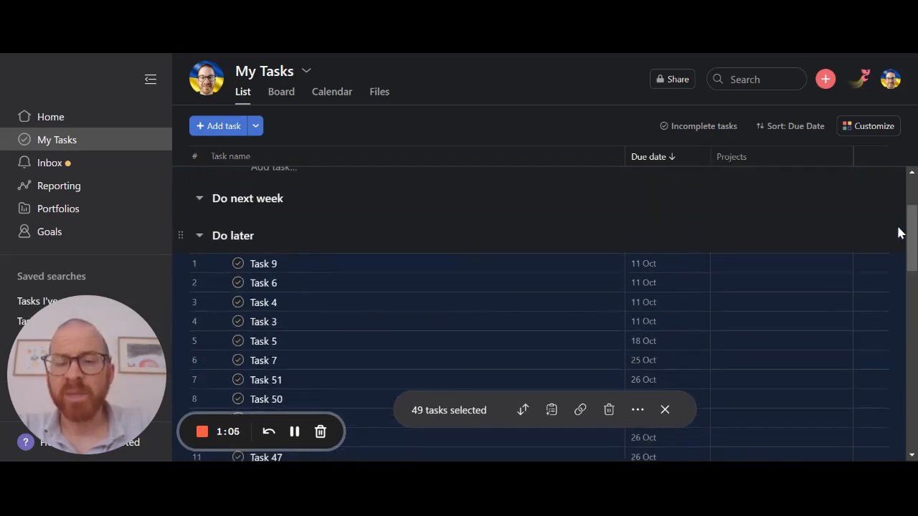
Show the empty Rules area in the My Tasks Customize panel.
{"action": "scroll", "scroll_direction": "up", "scroll_amount": 3}
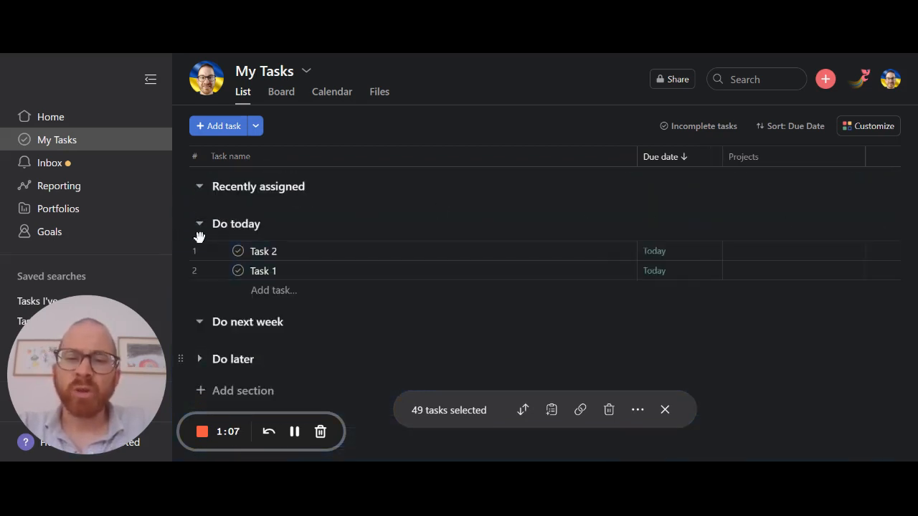
{"action": "mouse_move", "coordinate": [597, 306]}
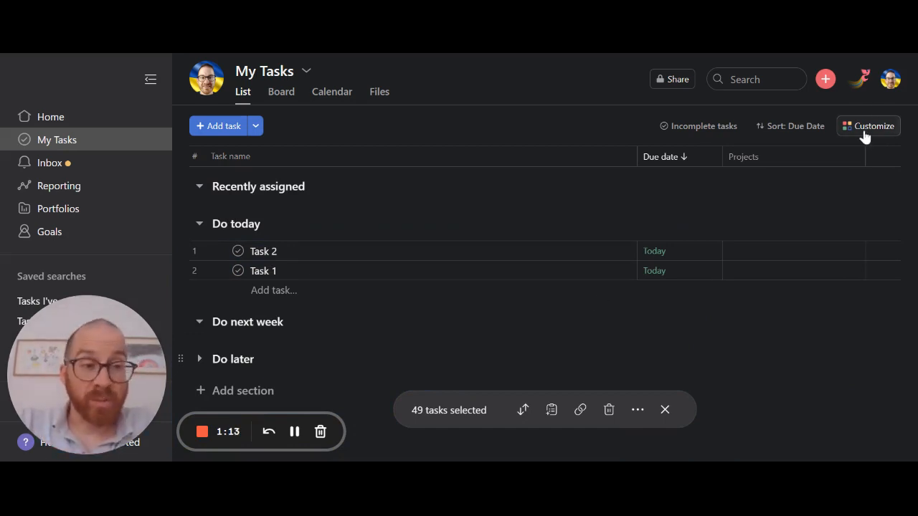
{"action": "left_click", "coordinate": [868, 126]}
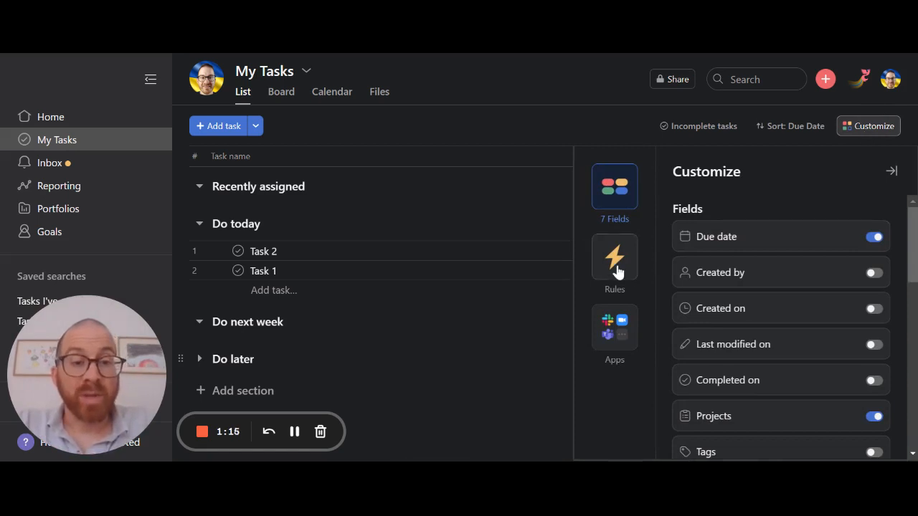
{"action": "left_click", "coordinate": [614, 258]}
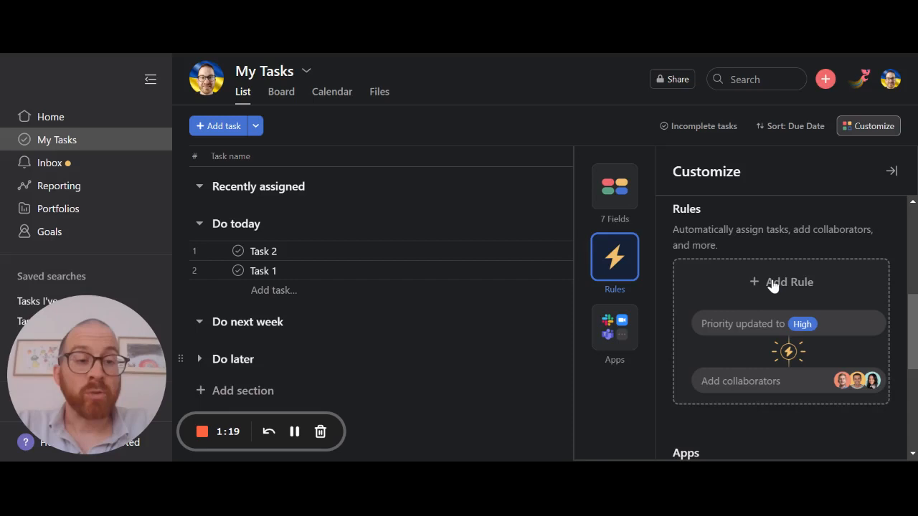
Draft a 'Due date is approaching → Move task to Recently assigned' rule.
{"action": "left_click", "coordinate": [788, 281]}
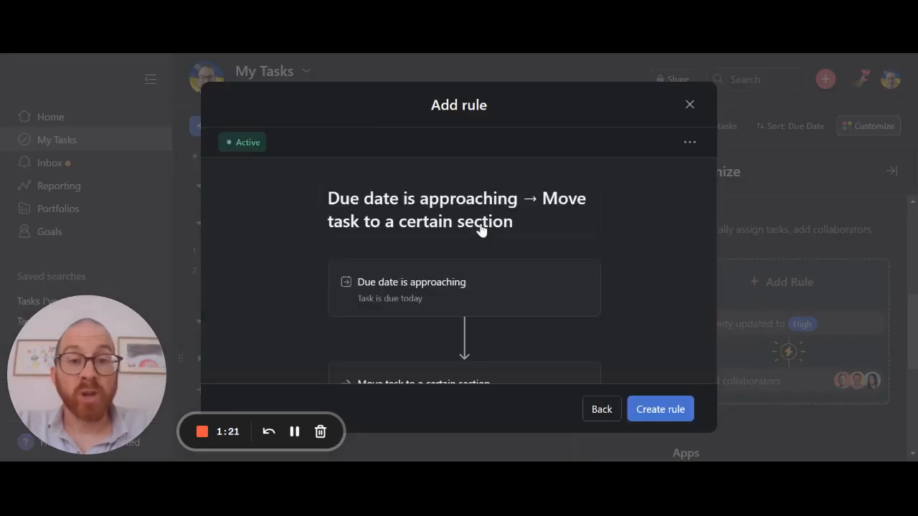
{"action": "mouse_move", "coordinate": [492, 313]}
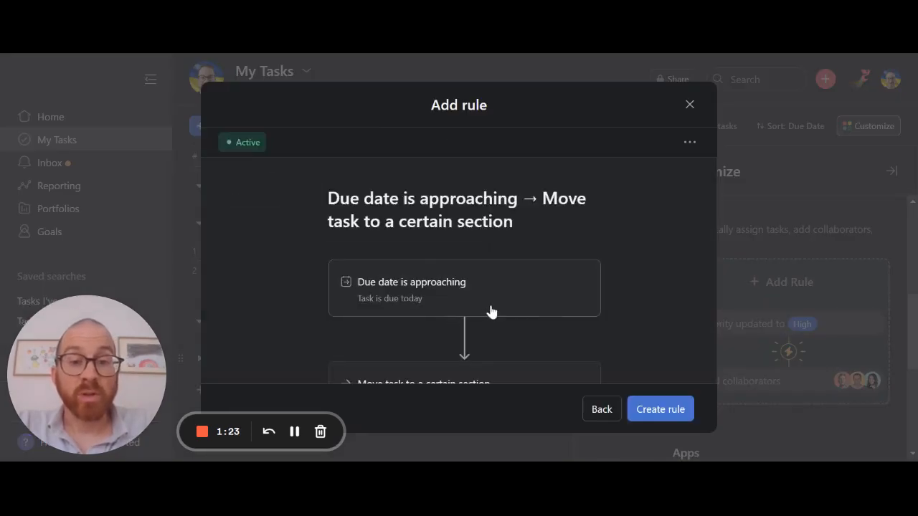
{"action": "scroll", "scroll_direction": "down", "scroll_amount": 3}
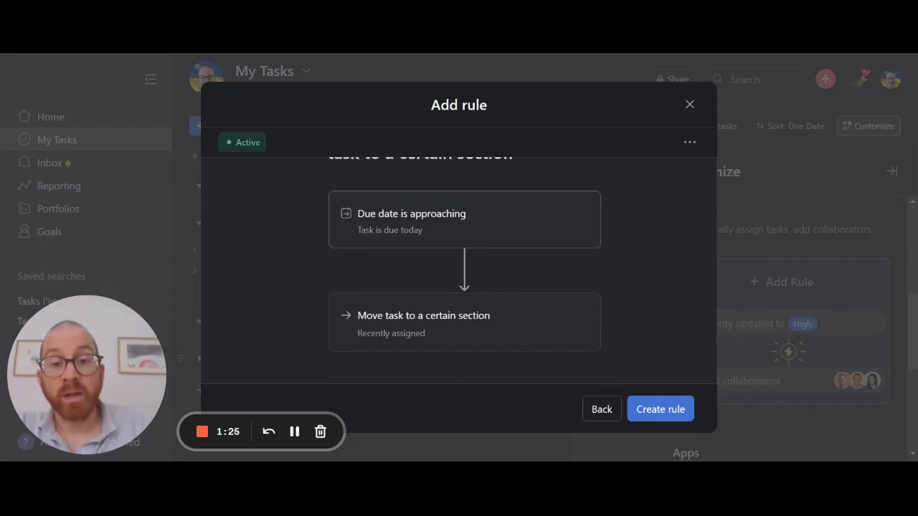
{"action": "mouse_move", "coordinate": [419, 344]}
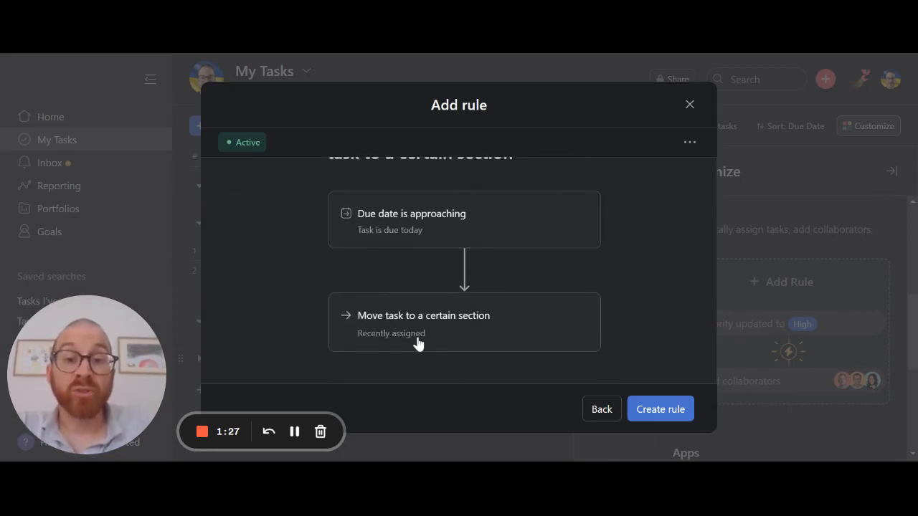
{"action": "mouse_move", "coordinate": [378, 240]}
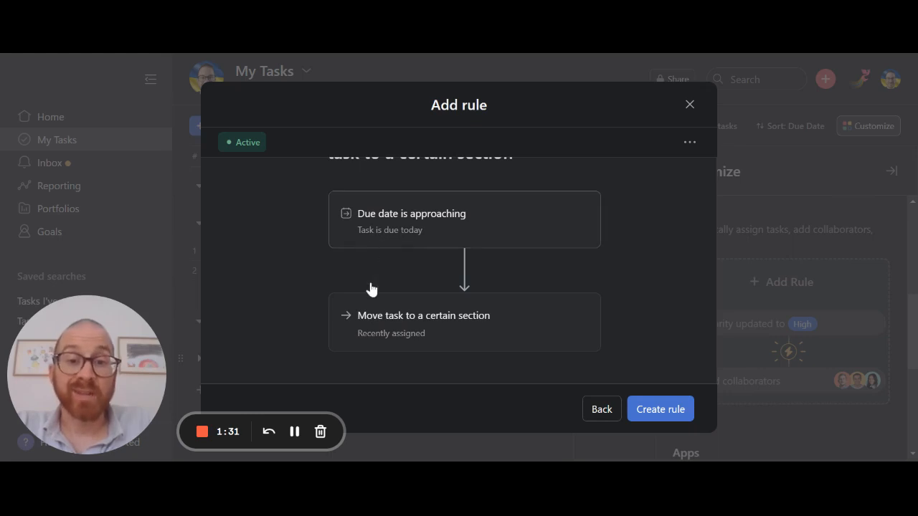
{"action": "mouse_move", "coordinate": [562, 351]}
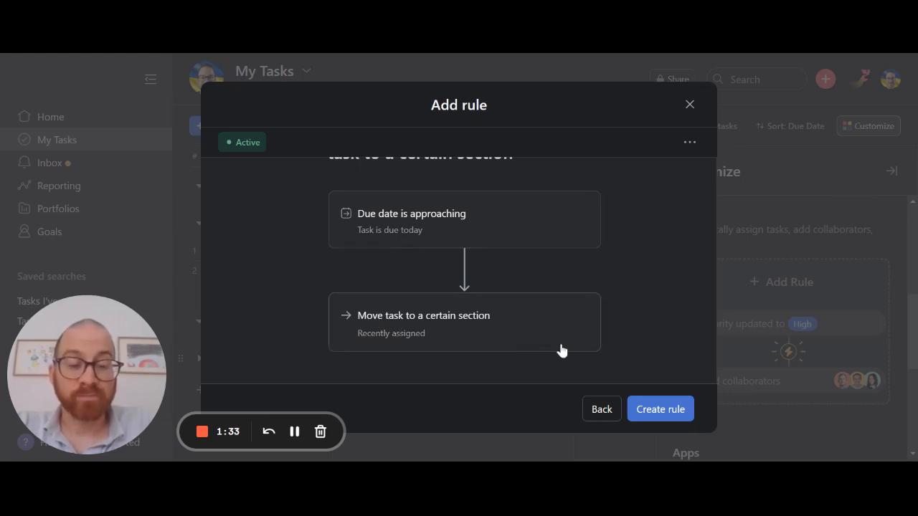
{"action": "mouse_move", "coordinate": [643, 232]}
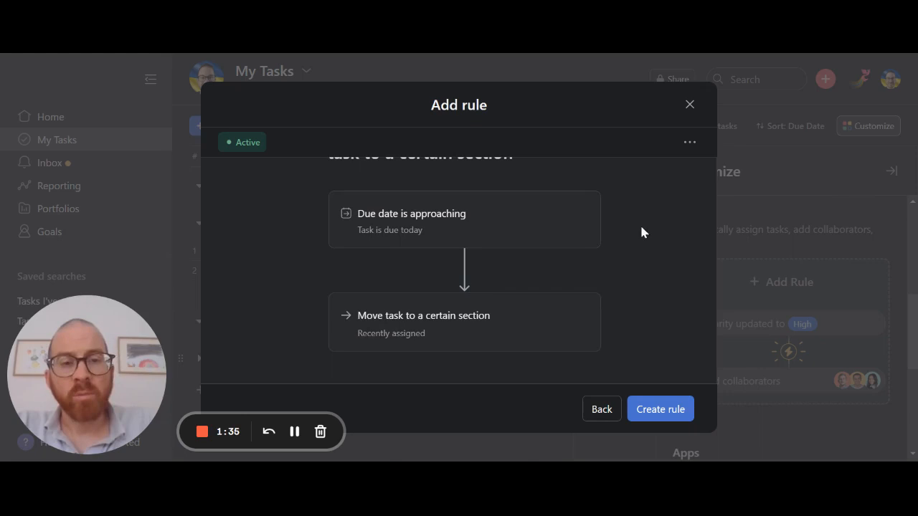
{"action": "mouse_move", "coordinate": [524, 216]}
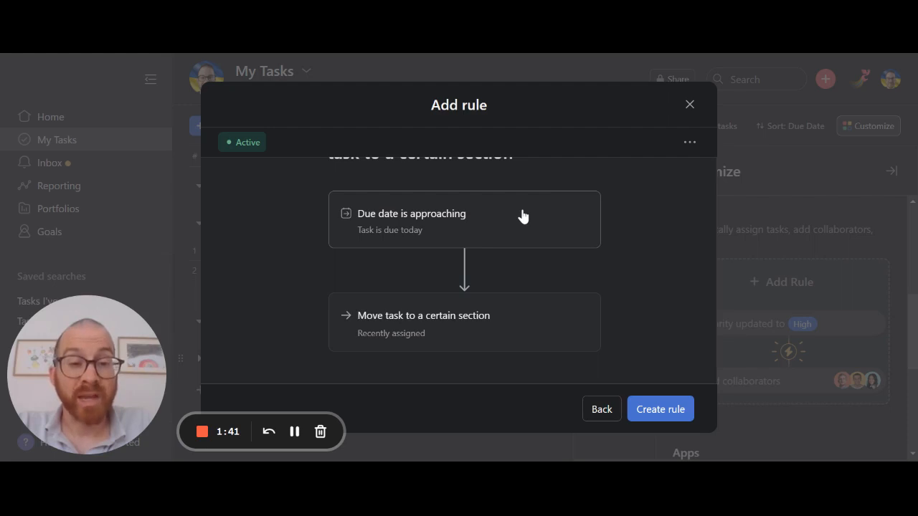
{"action": "mouse_move", "coordinate": [660, 409]}
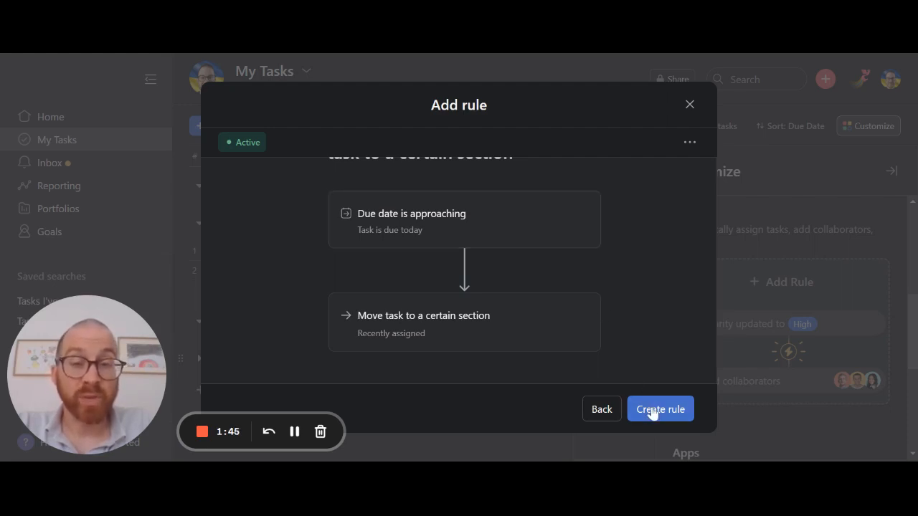
Create the rule moving tasks due today into Recently assigned.
{"action": "left_click", "coordinate": [660, 408]}
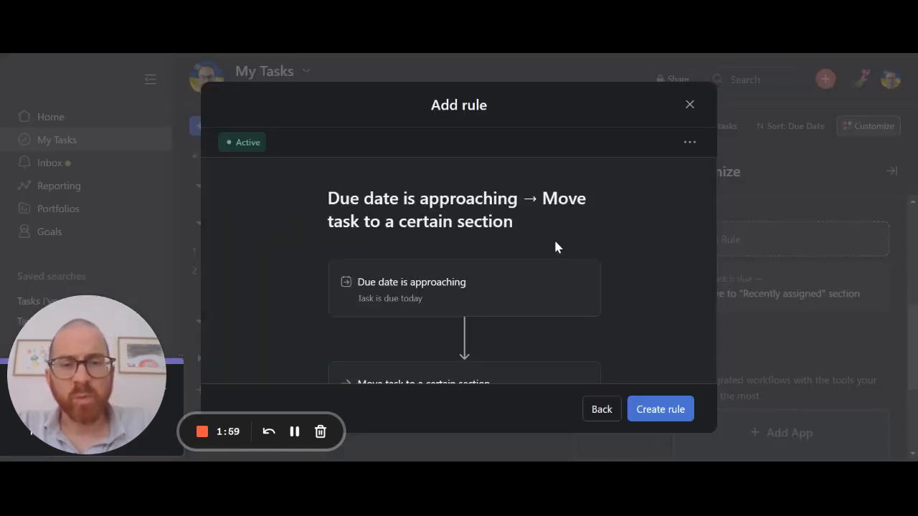
Create a second rule moving tasks to Do next week 1 week before due, then close Customize.
{"action": "left_click", "coordinate": [464, 287]}
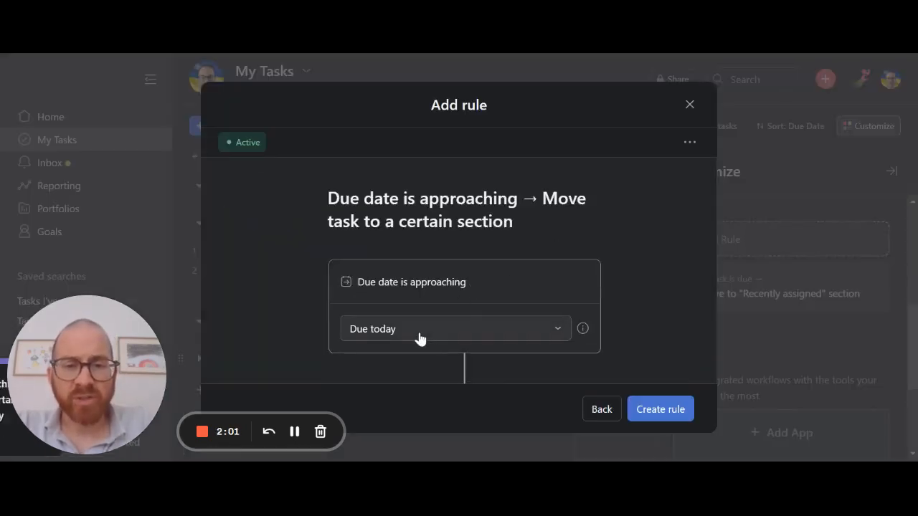
{"action": "left_click", "coordinate": [456, 328]}
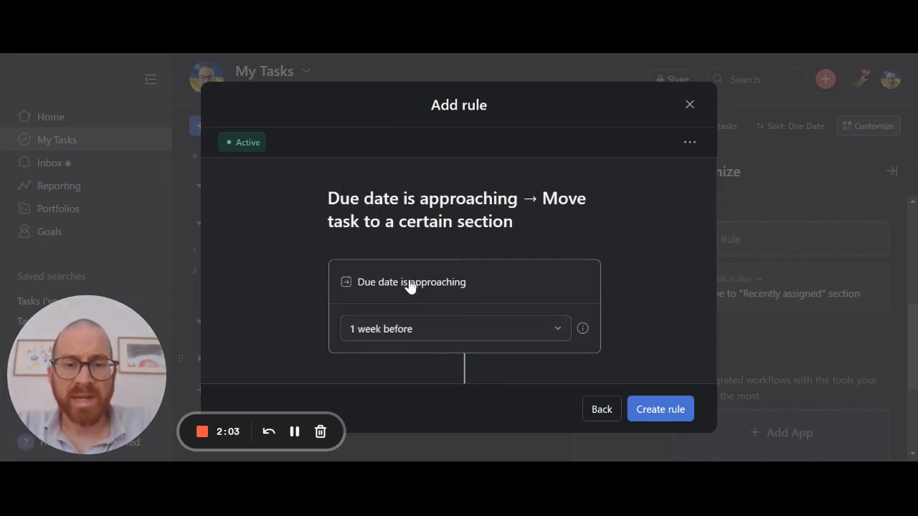
{"action": "scroll", "scroll_direction": "down", "scroll_amount": 3}
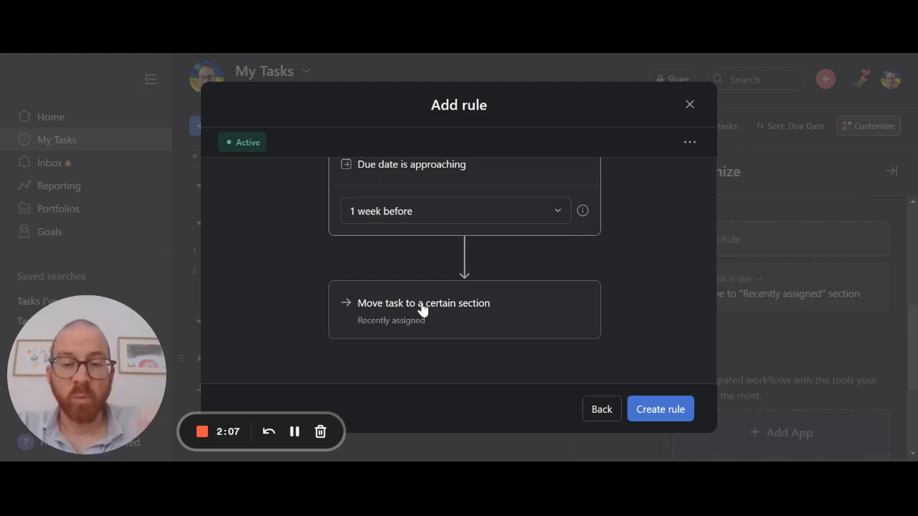
{"action": "left_click", "coordinate": [464, 310]}
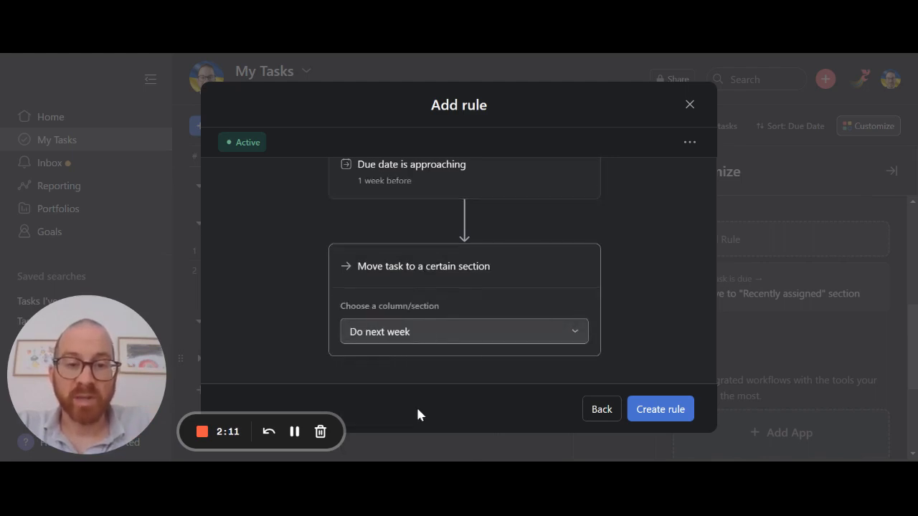
{"action": "left_click", "coordinate": [660, 409]}
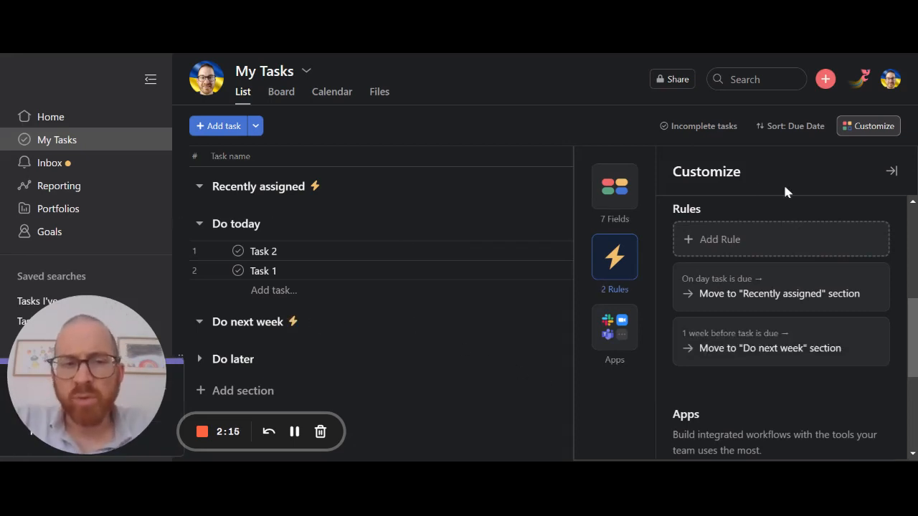
{"action": "left_click", "coordinate": [891, 171]}
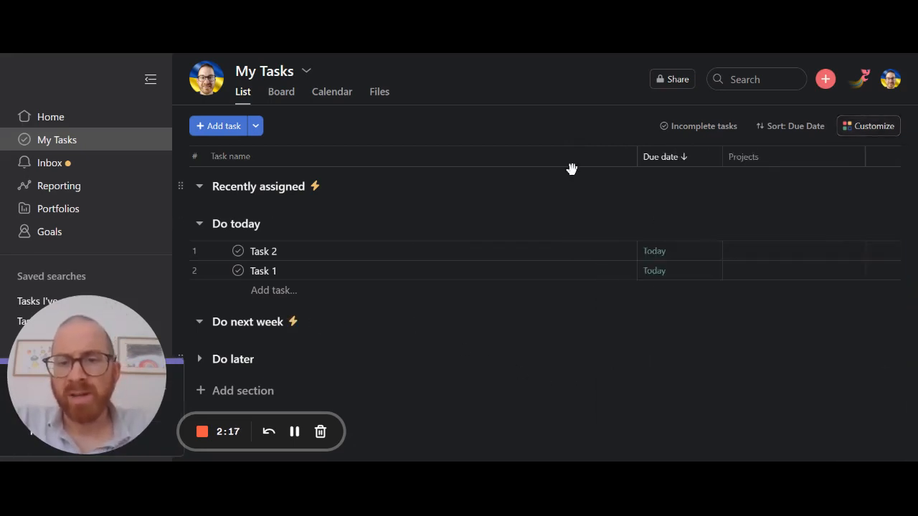
{"action": "mouse_move", "coordinate": [255, 197]}
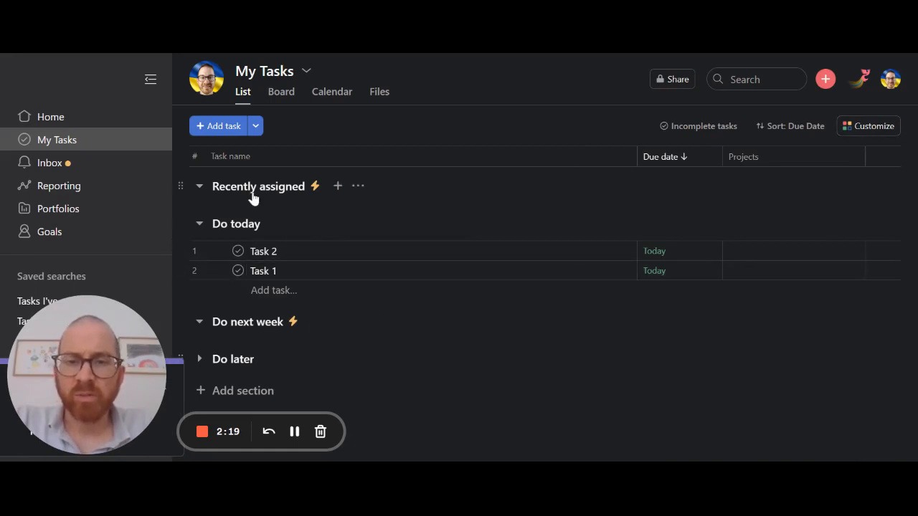
{"action": "mouse_move", "coordinate": [287, 258]}
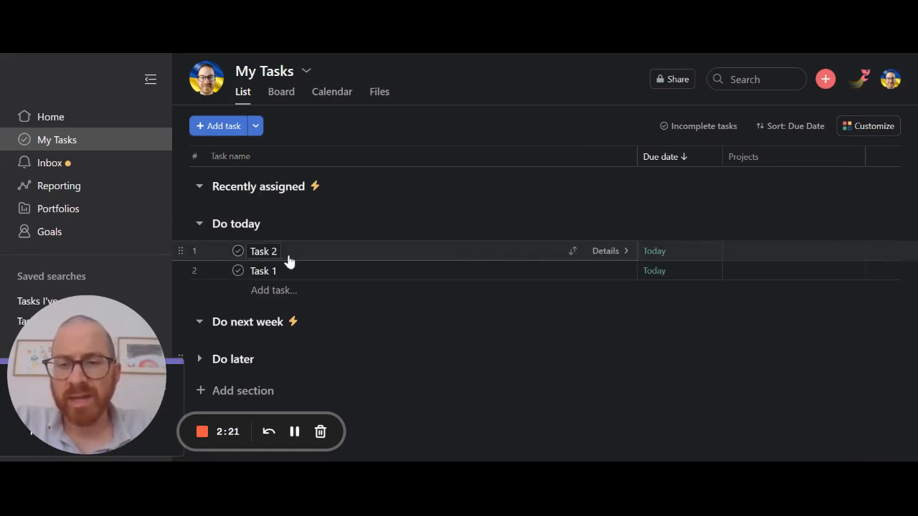
Rename the Recently assigned section to Triage.
{"action": "left_click", "coordinate": [357, 186]}
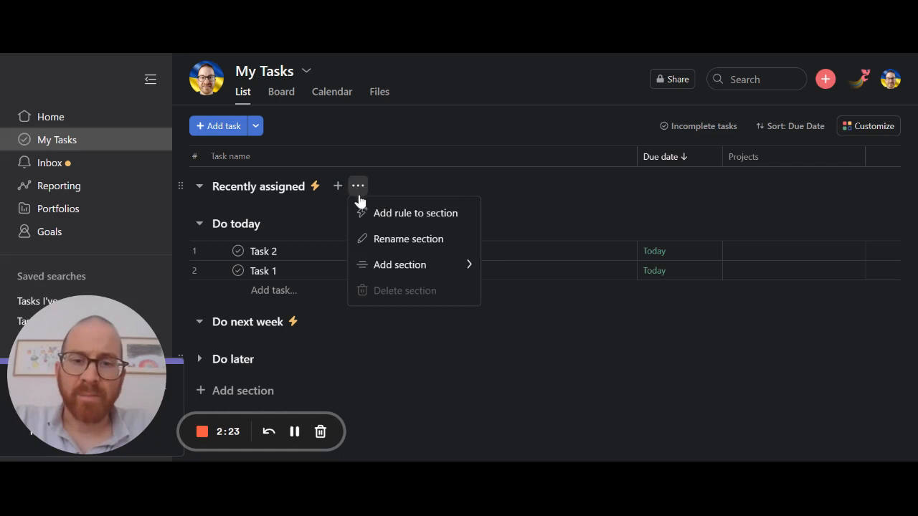
{"action": "left_click", "coordinate": [408, 239]}
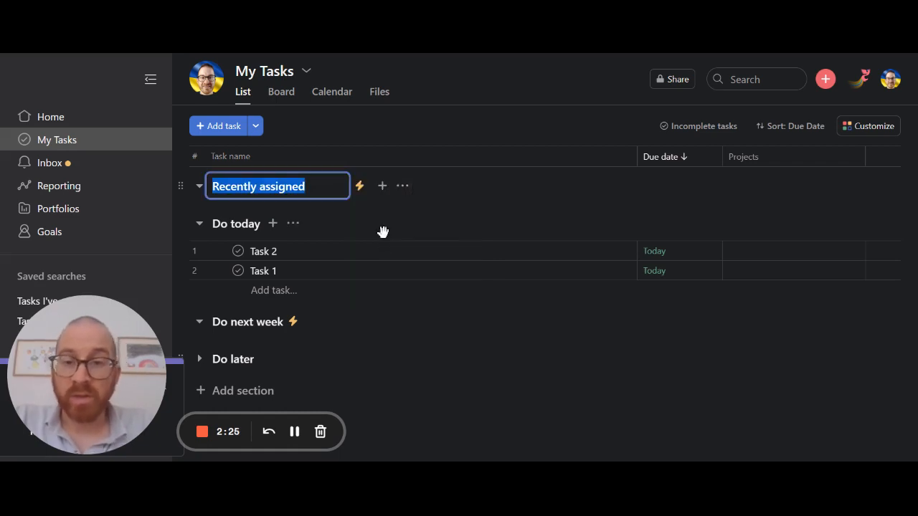
{"action": "type", "text": "Triage"}
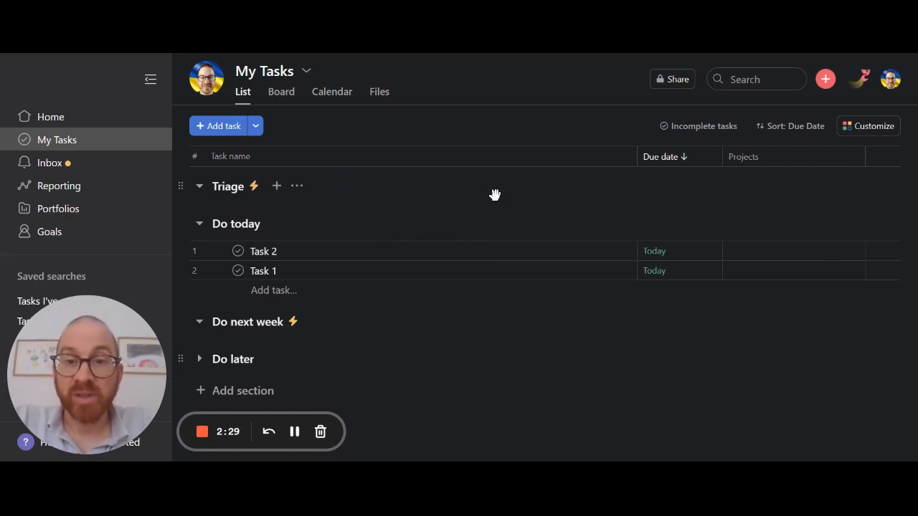
{"action": "mouse_move", "coordinate": [526, 236]}
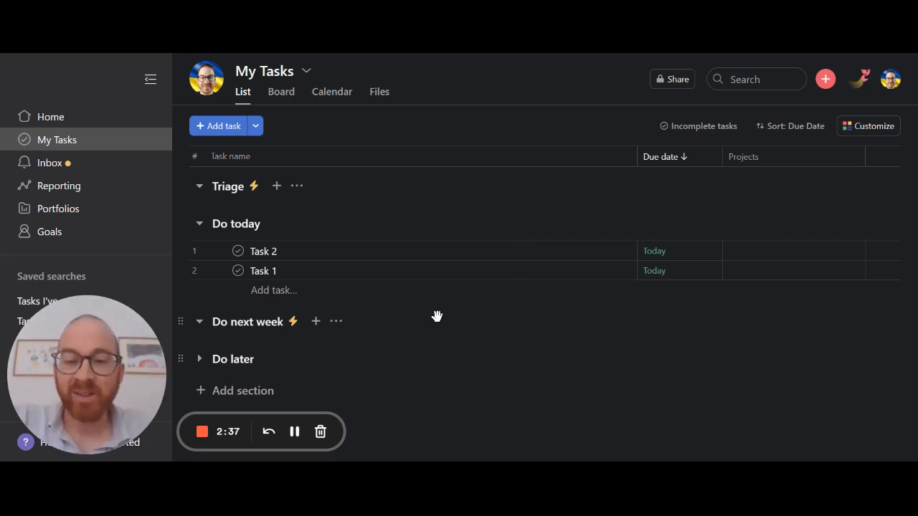
{"action": "mouse_move", "coordinate": [287, 358]}
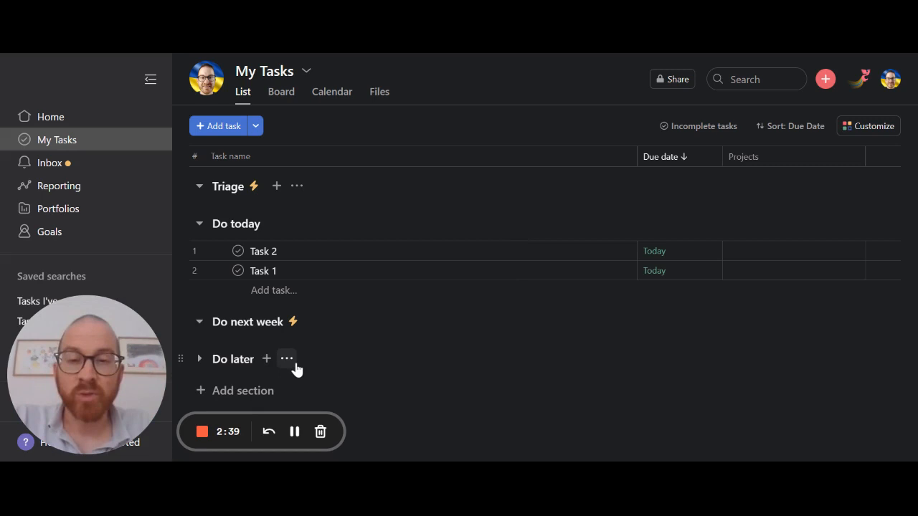
{"action": "mouse_move", "coordinate": [347, 261]}
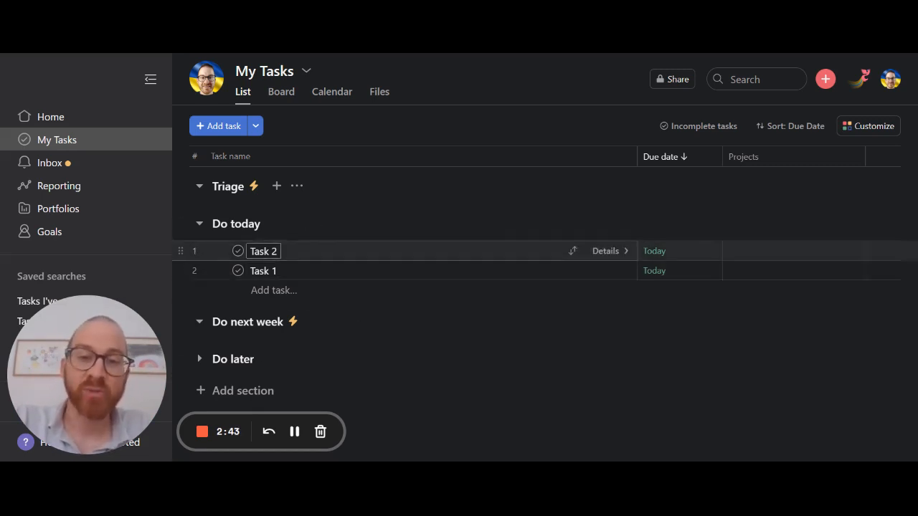
{"action": "mouse_move", "coordinate": [331, 280]}
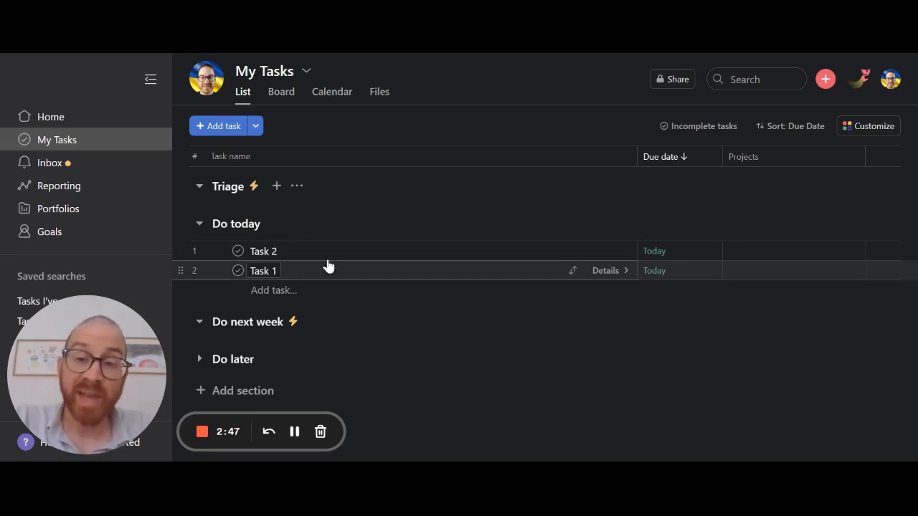
{"action": "mouse_move", "coordinate": [253, 185]}
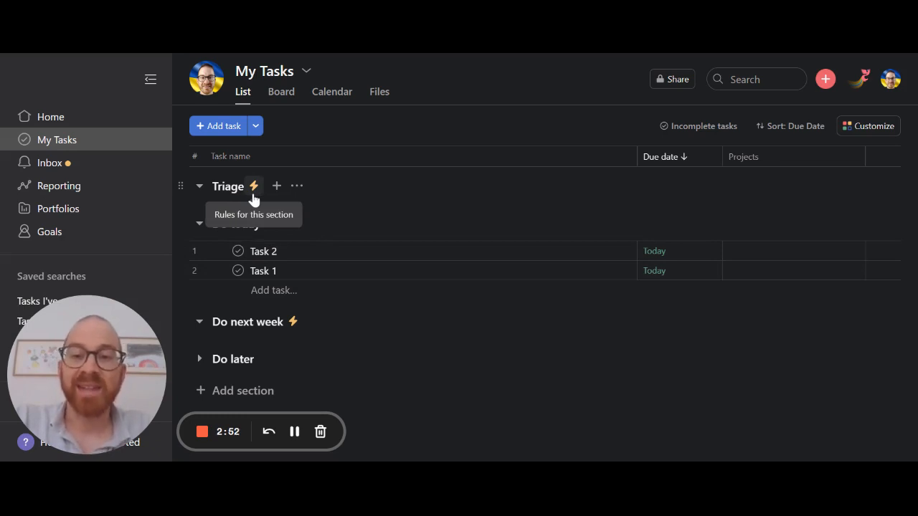
{"action": "mouse_move", "coordinate": [335, 326]}
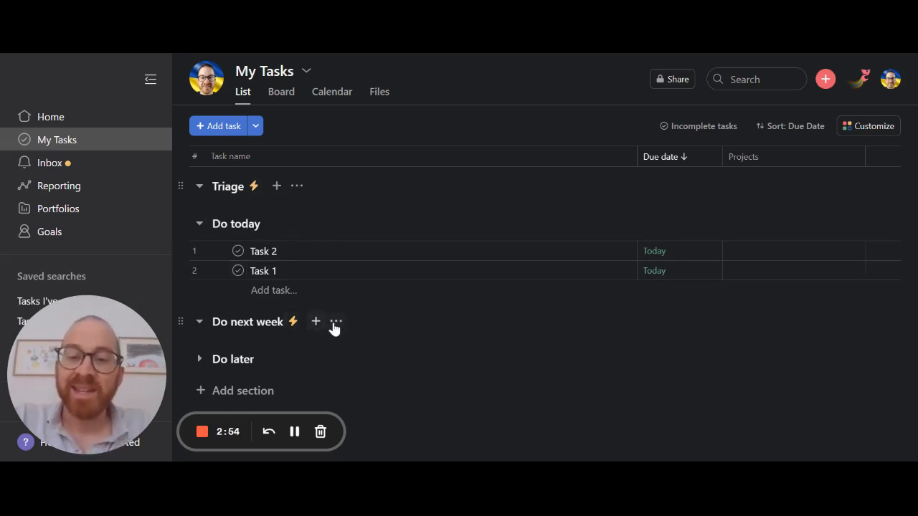
Delete the Do next week section, leaving Triage, Do today and Do later.
{"action": "left_click", "coordinate": [335, 321]}
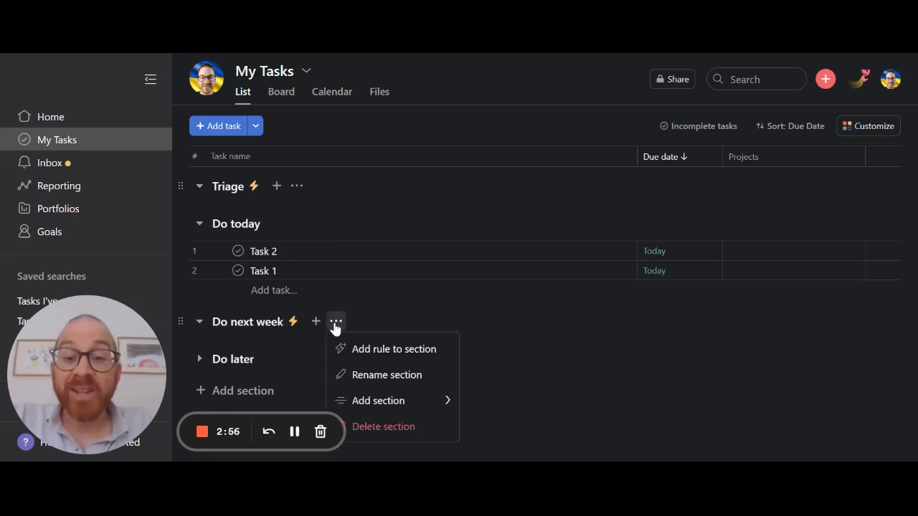
{"action": "mouse_move", "coordinate": [383, 426]}
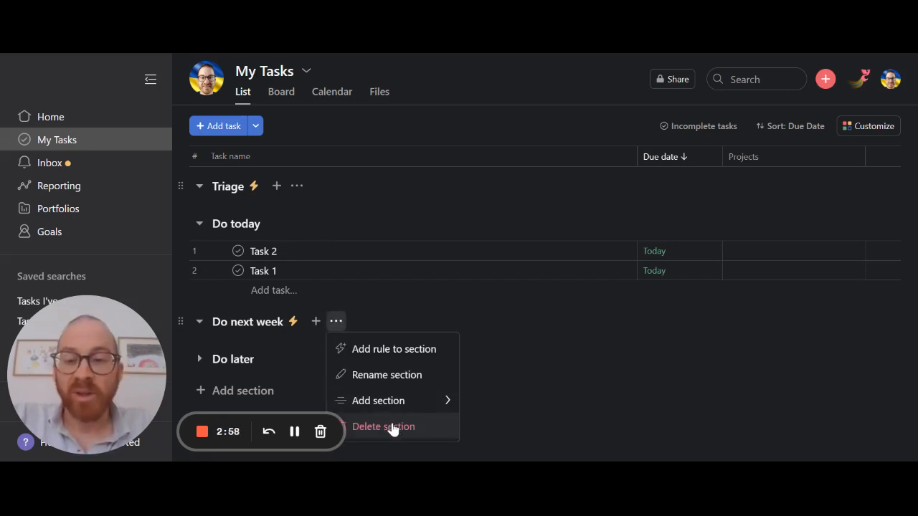
{"action": "left_click", "coordinate": [383, 426]}
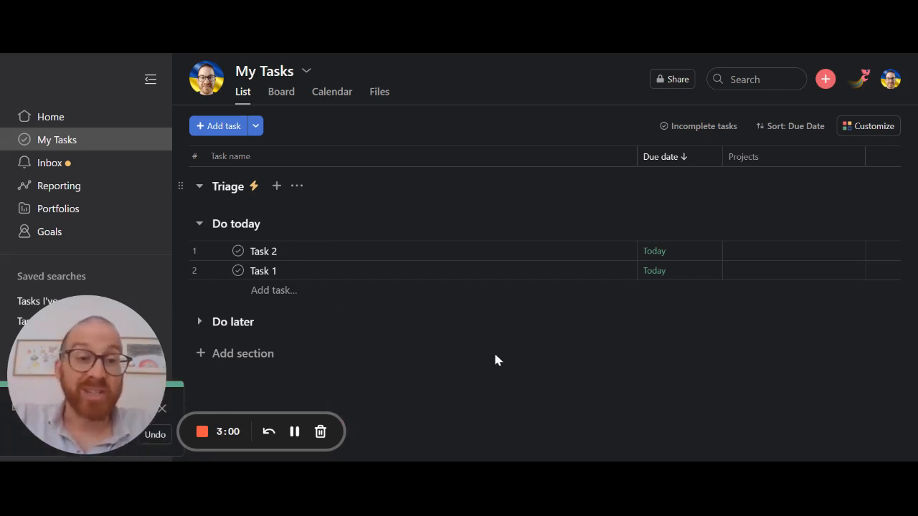
{"action": "mouse_move", "coordinate": [687, 258]}
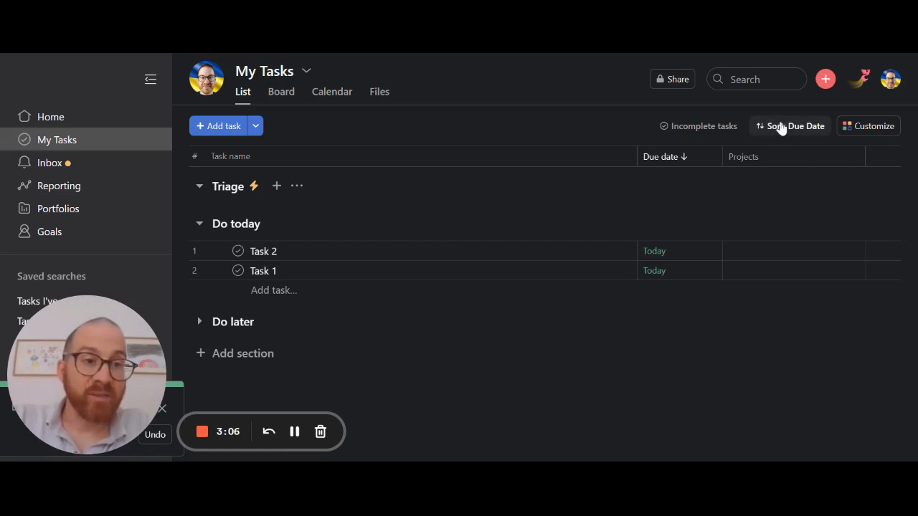
{"action": "left_click", "coordinate": [790, 125]}
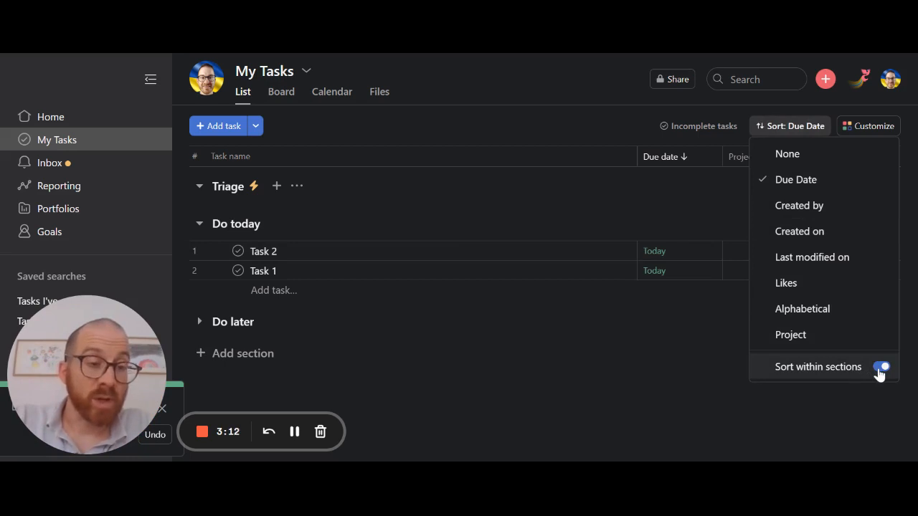
{"action": "left_click", "coordinate": [880, 367]}
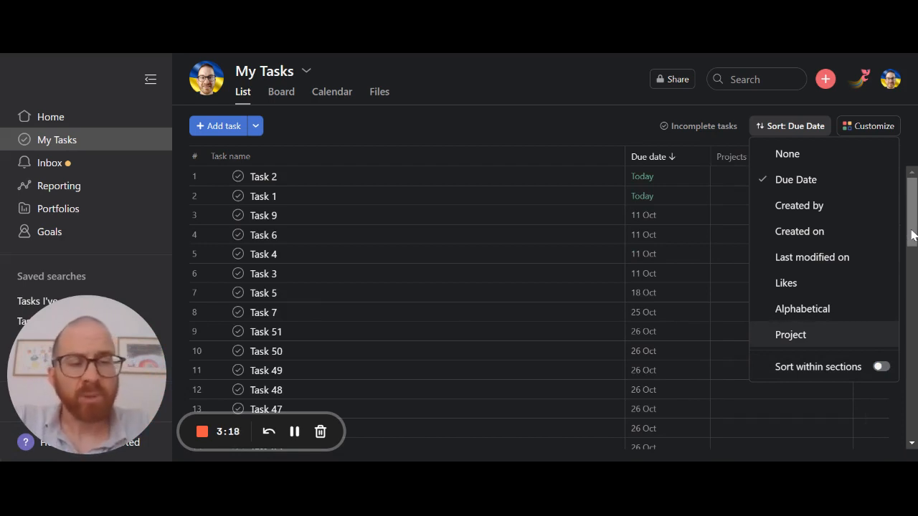
{"action": "left_click", "coordinate": [881, 367]}
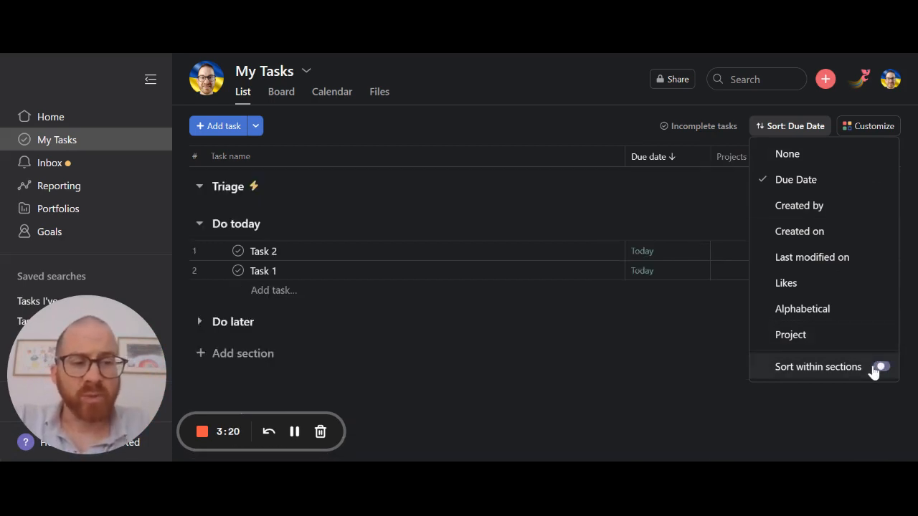
{"action": "left_click", "coordinate": [882, 367]}
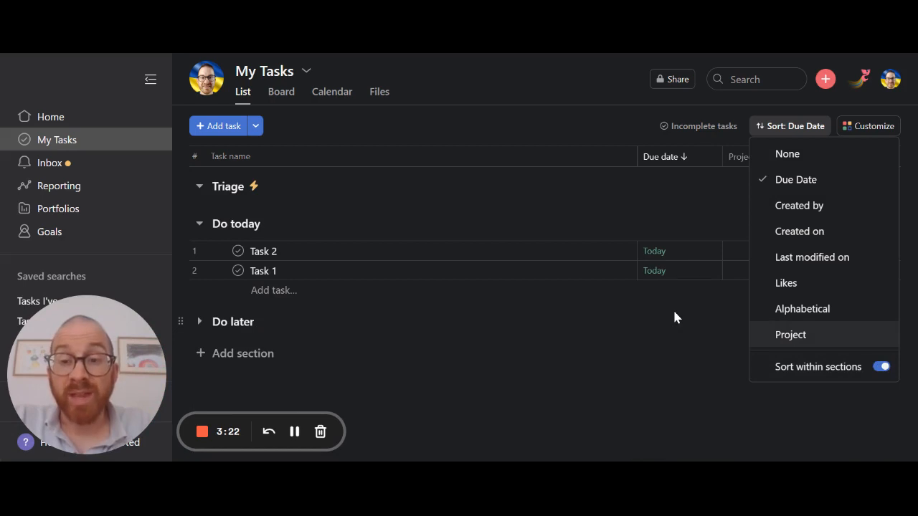
{"action": "mouse_move", "coordinate": [667, 302]}
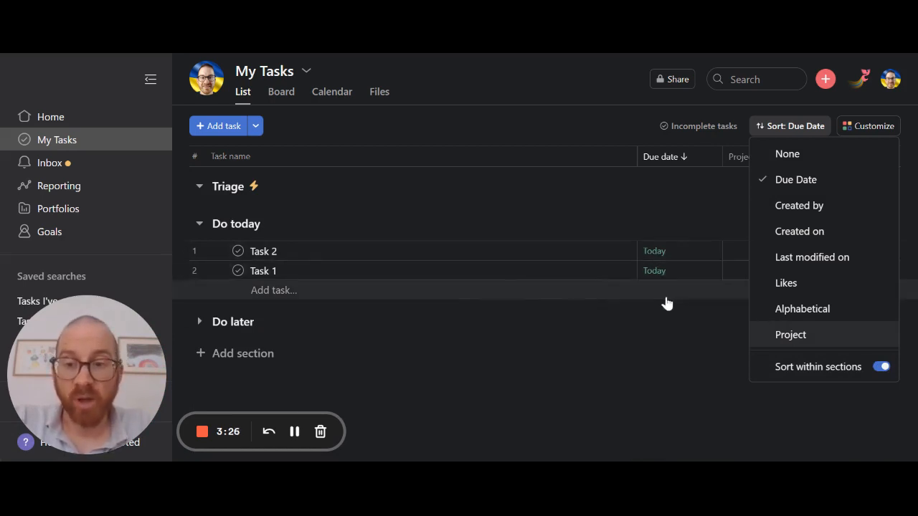
{"action": "mouse_move", "coordinate": [585, 321]}
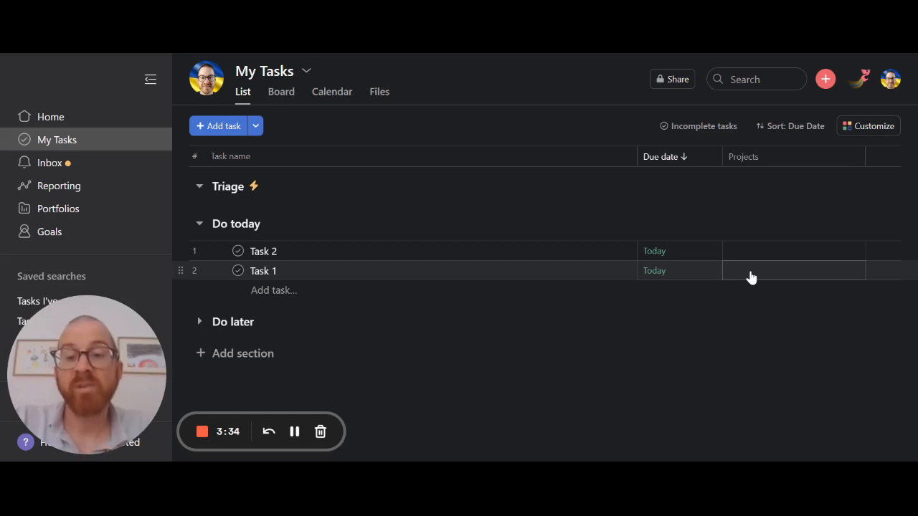
{"action": "mouse_move", "coordinate": [458, 355]}
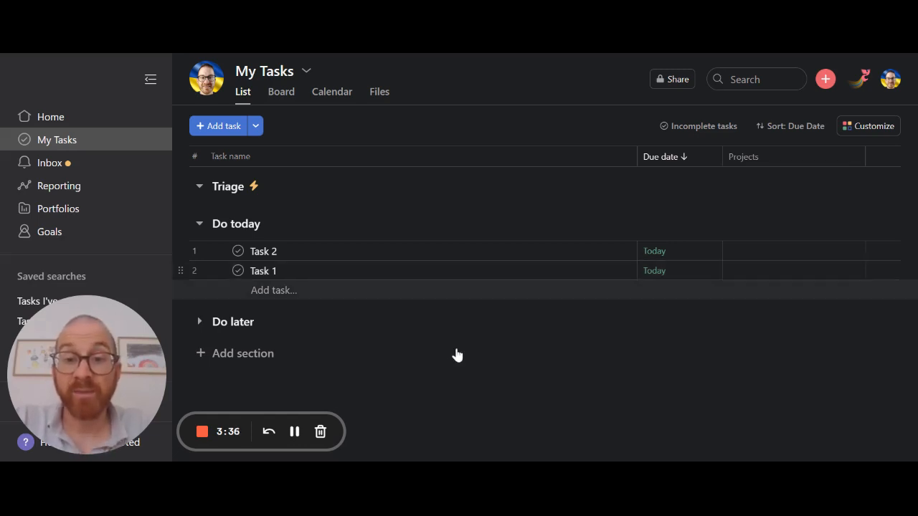
{"action": "mouse_move", "coordinate": [499, 355]}
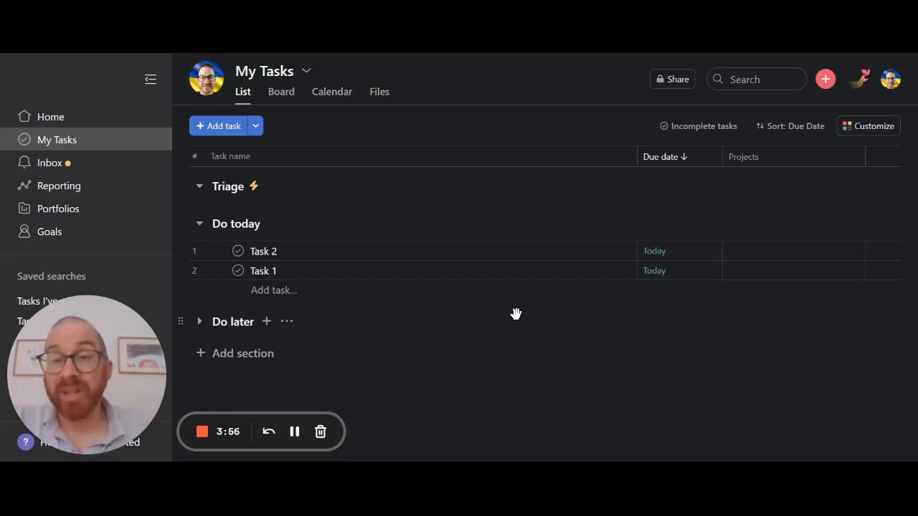
{"action": "mouse_move", "coordinate": [409, 190]}
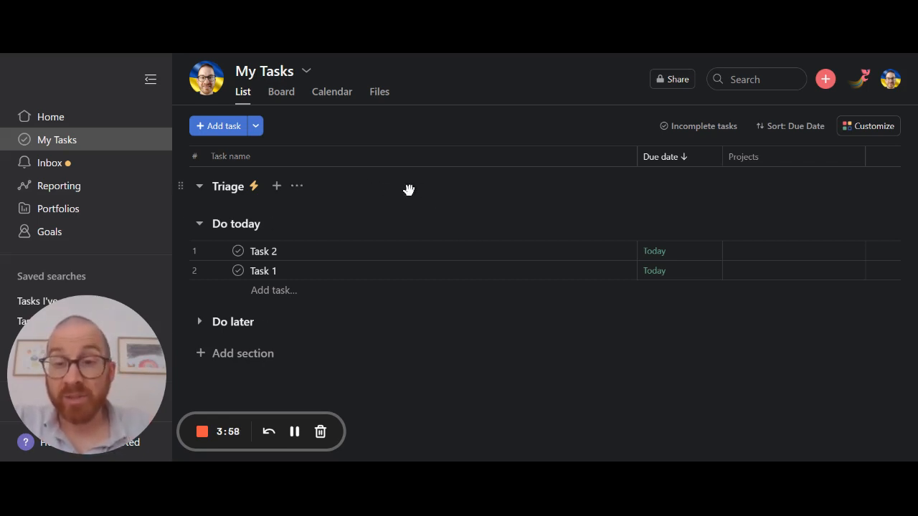
{"action": "mouse_move", "coordinate": [407, 303]}
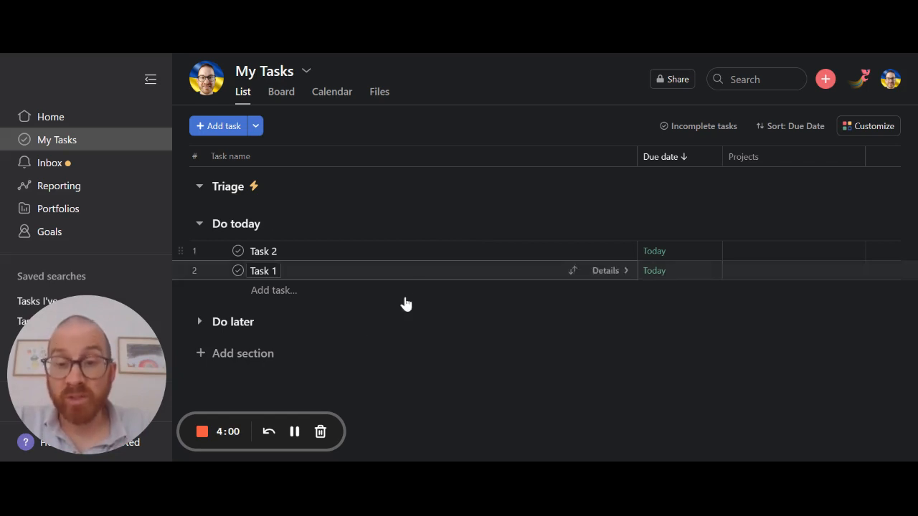
{"action": "mouse_move", "coordinate": [338, 335]}
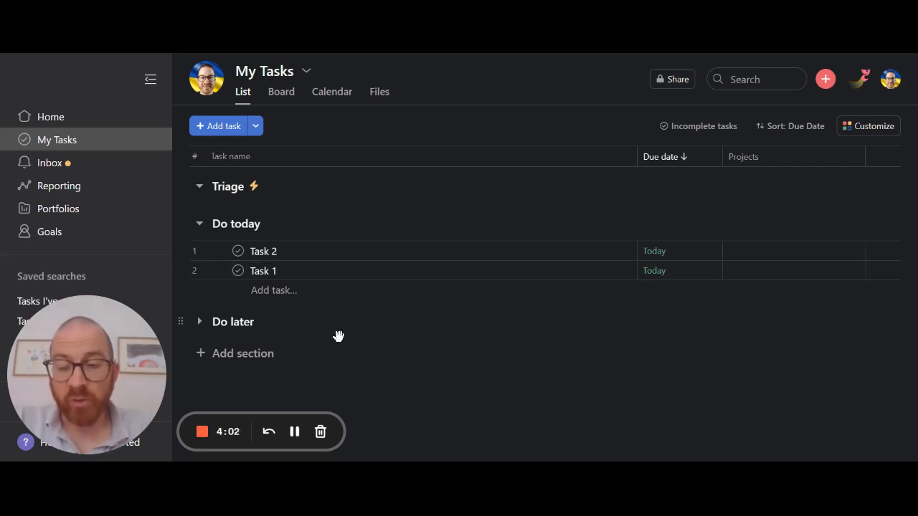
{"action": "mouse_move", "coordinate": [279, 332]}
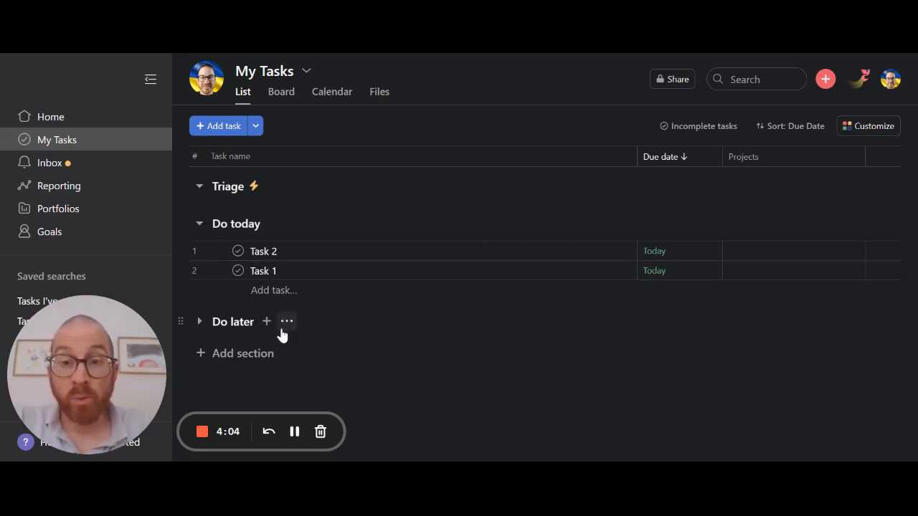
{"action": "mouse_move", "coordinate": [278, 187]}
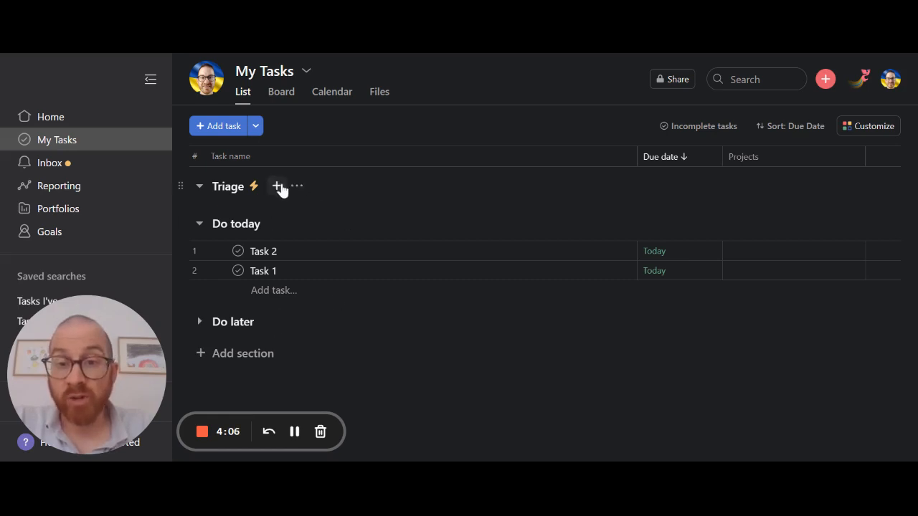
{"action": "mouse_move", "coordinate": [315, 187]}
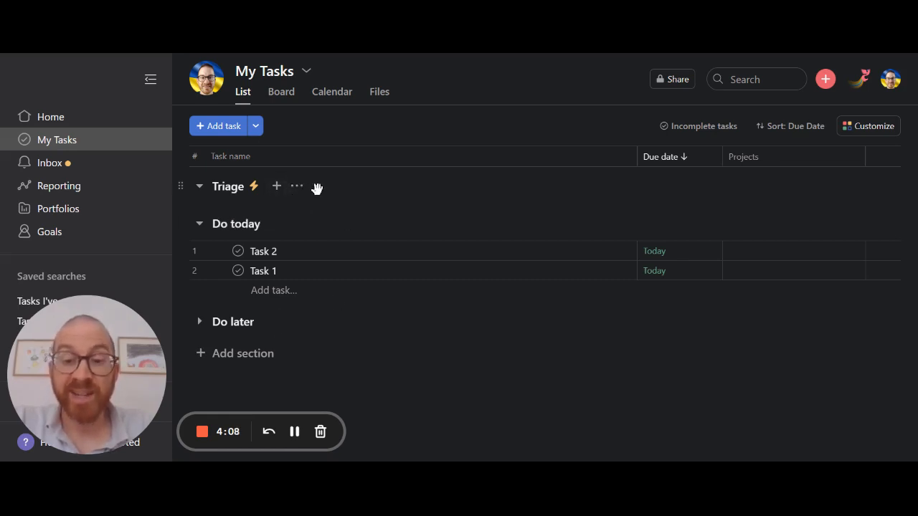
{"action": "mouse_move", "coordinate": [359, 251]}
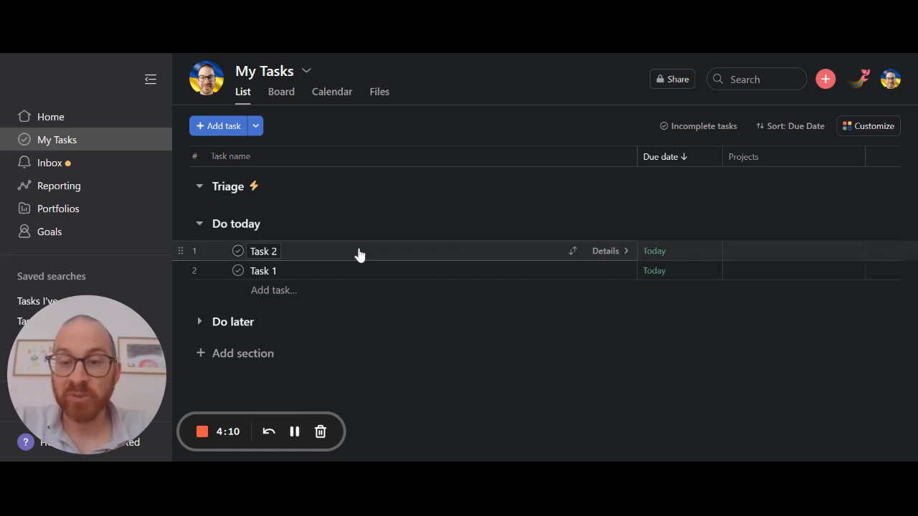
{"action": "mouse_move", "coordinate": [303, 321]}
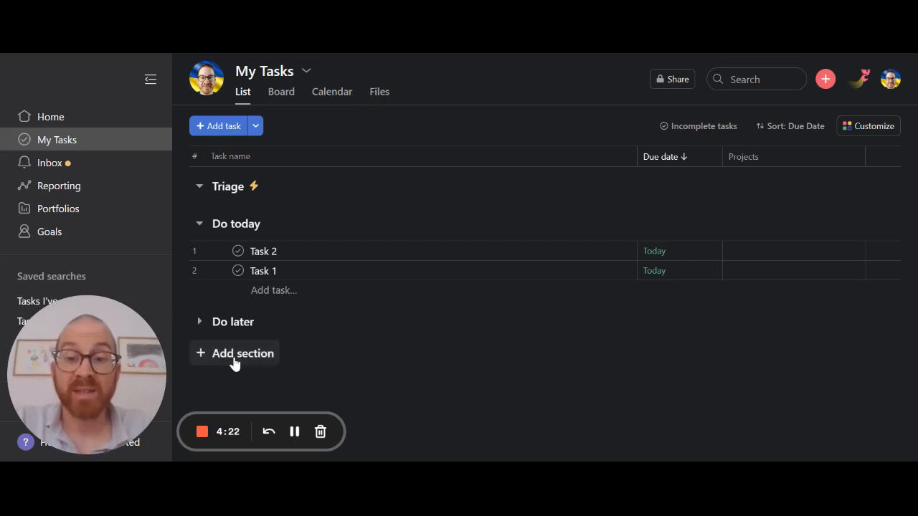
{"action": "mouse_move", "coordinate": [321, 359]}
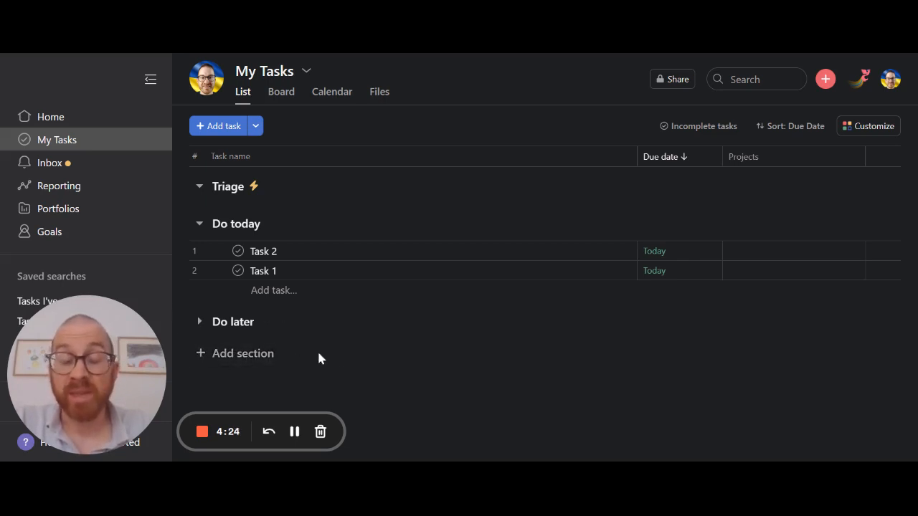